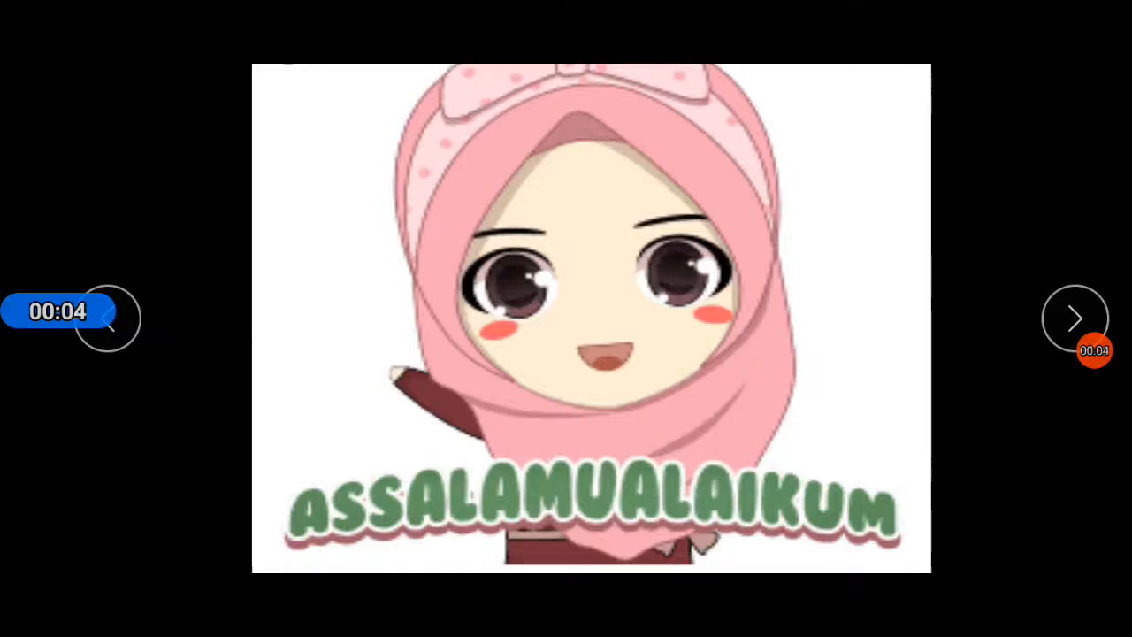
Step: Advance the slideshow from the Assalamualaikum greeting slide into the number slides
click(1075, 318)
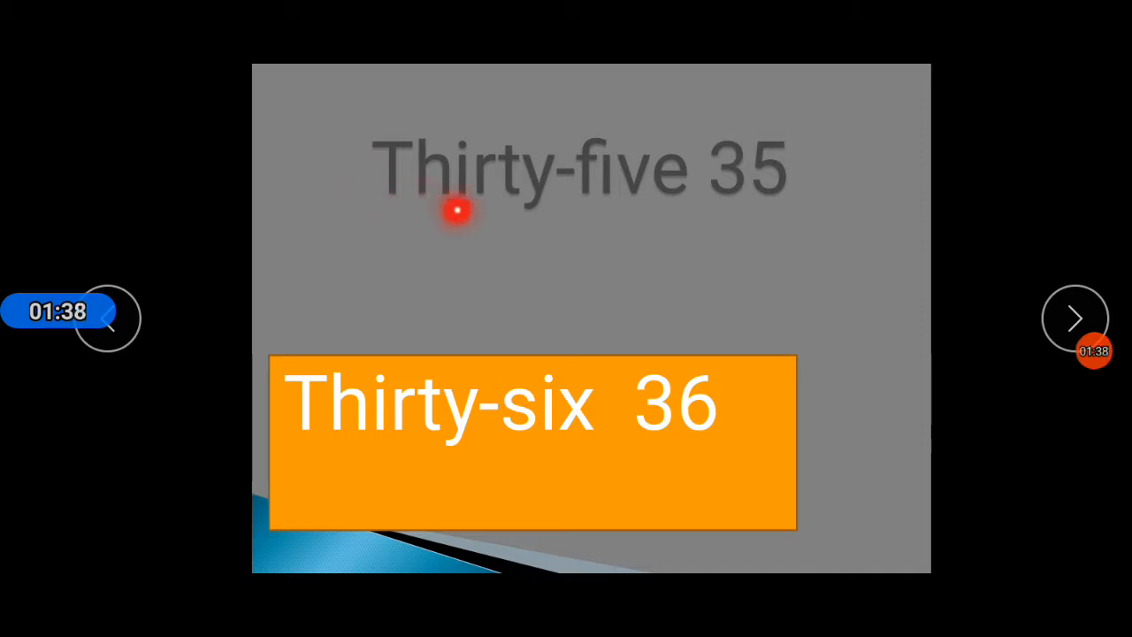
mouse_move(392, 220)
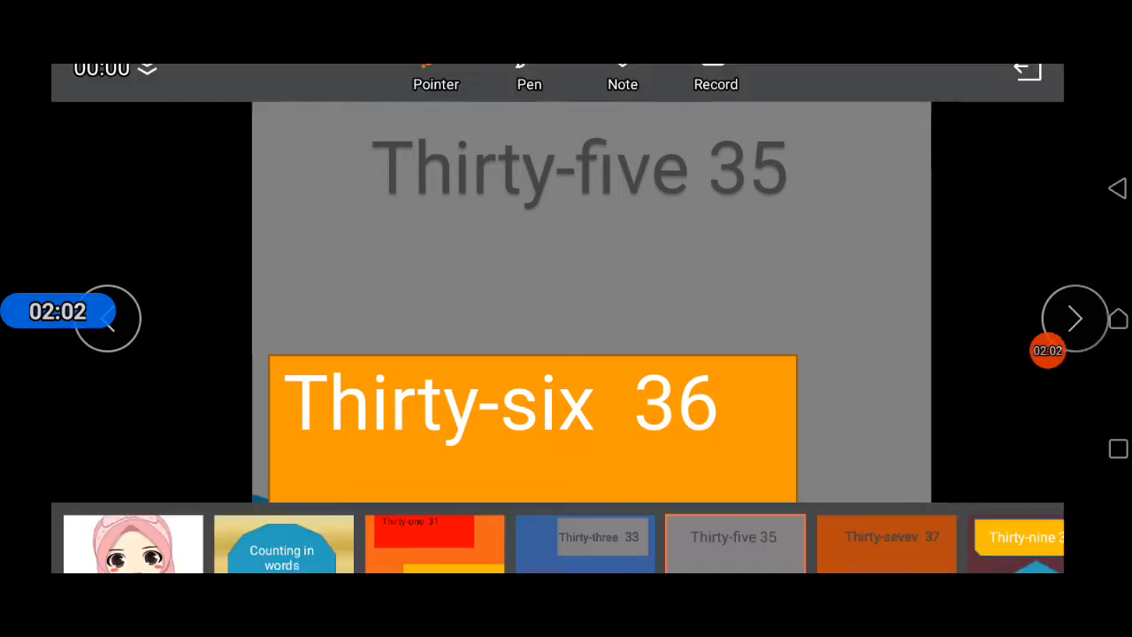
Step: Advance the slideshow to the slide showing 37 and Thirty-eight 38
click(1076, 319)
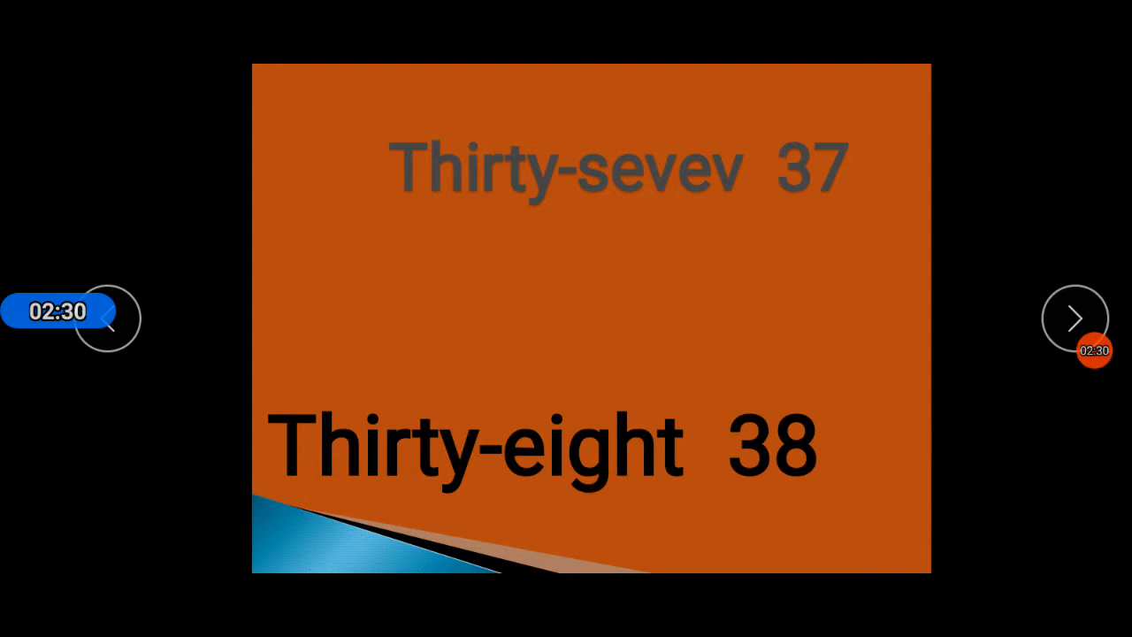
Step: Show the Thirty-nine 39 and Forty 40 slide, then advance to the closing Thank You slide
click(1075, 318)
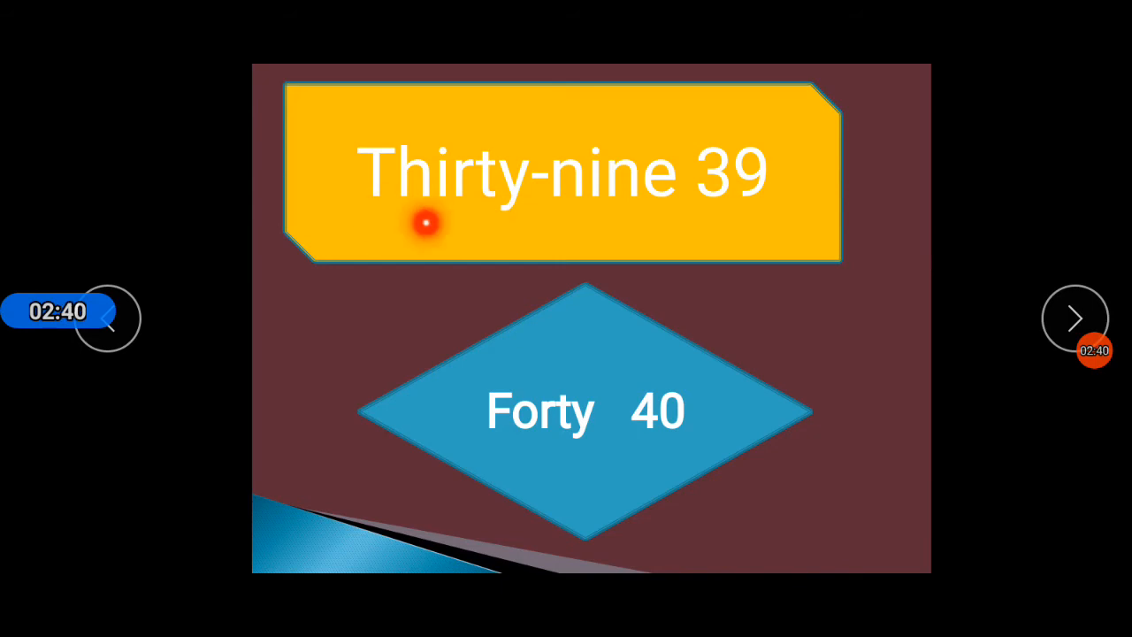
mouse_move(591, 210)
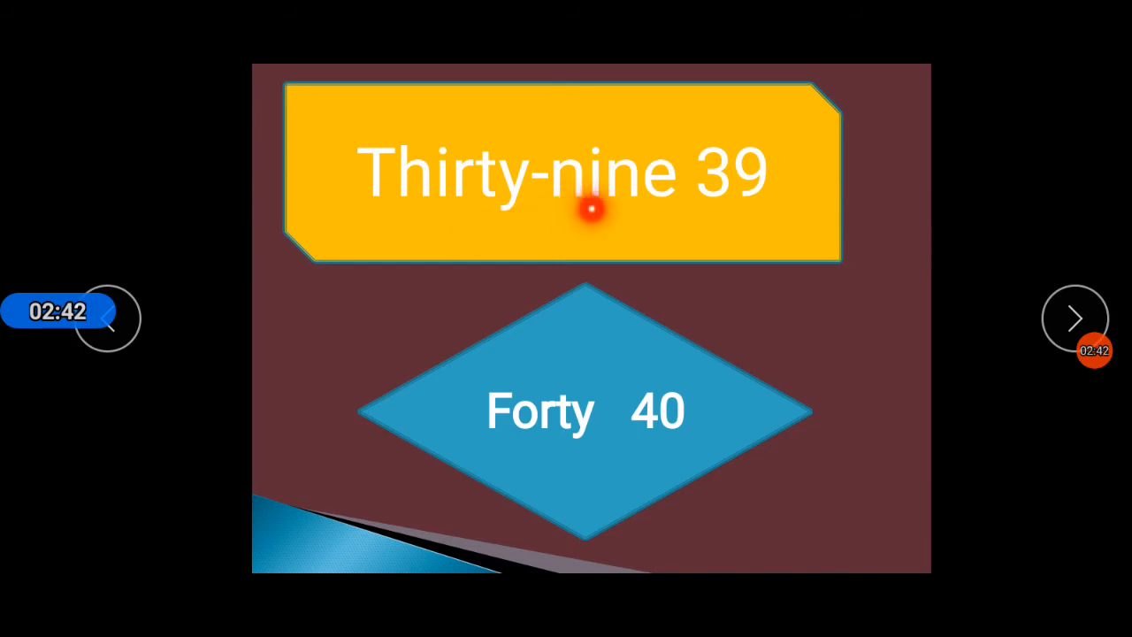
mouse_move(400, 205)
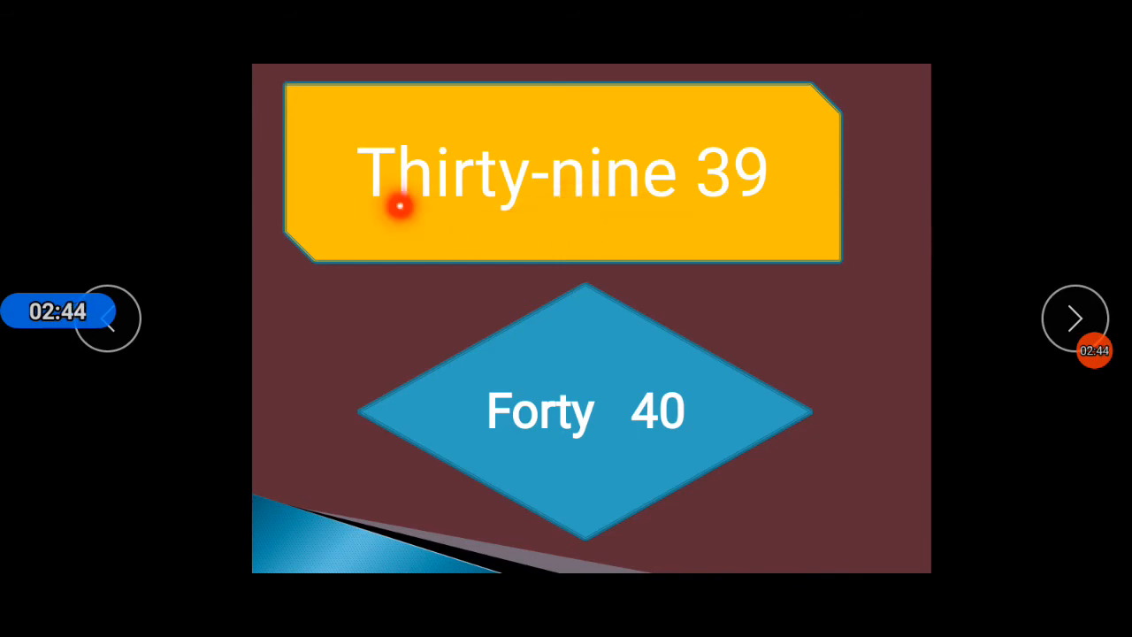
mouse_move(775, 198)
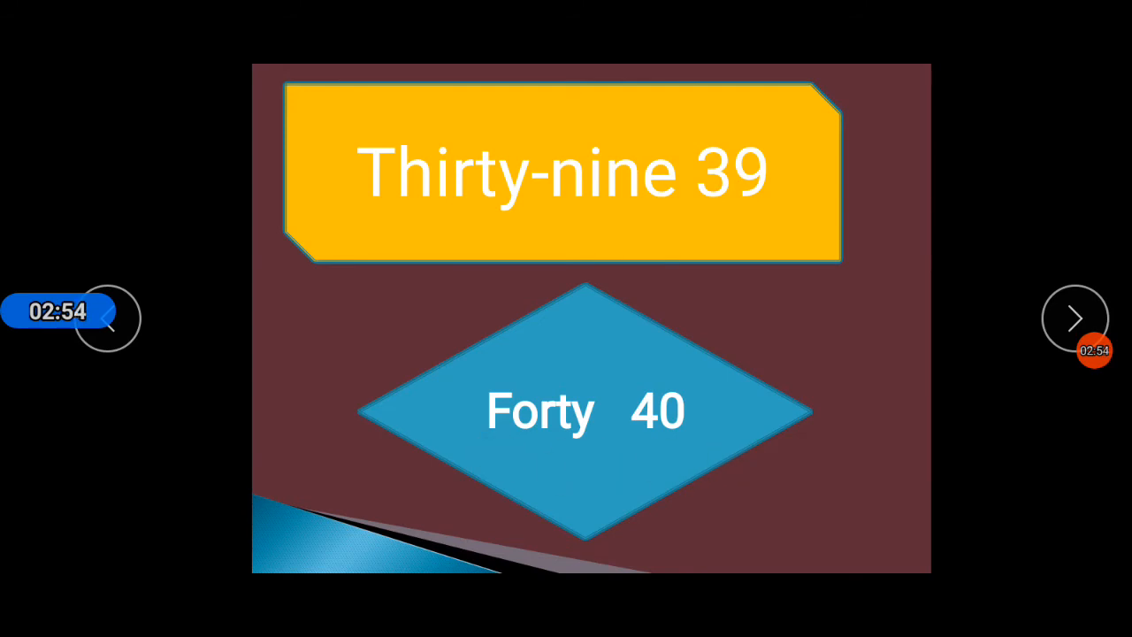
click(550, 451)
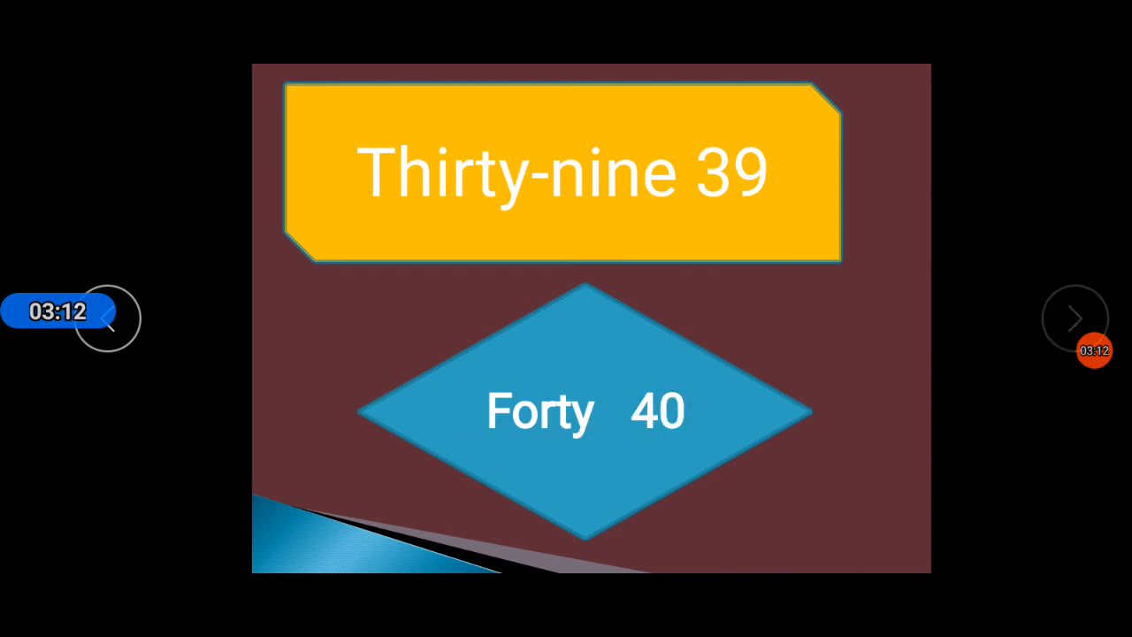
click(1075, 318)
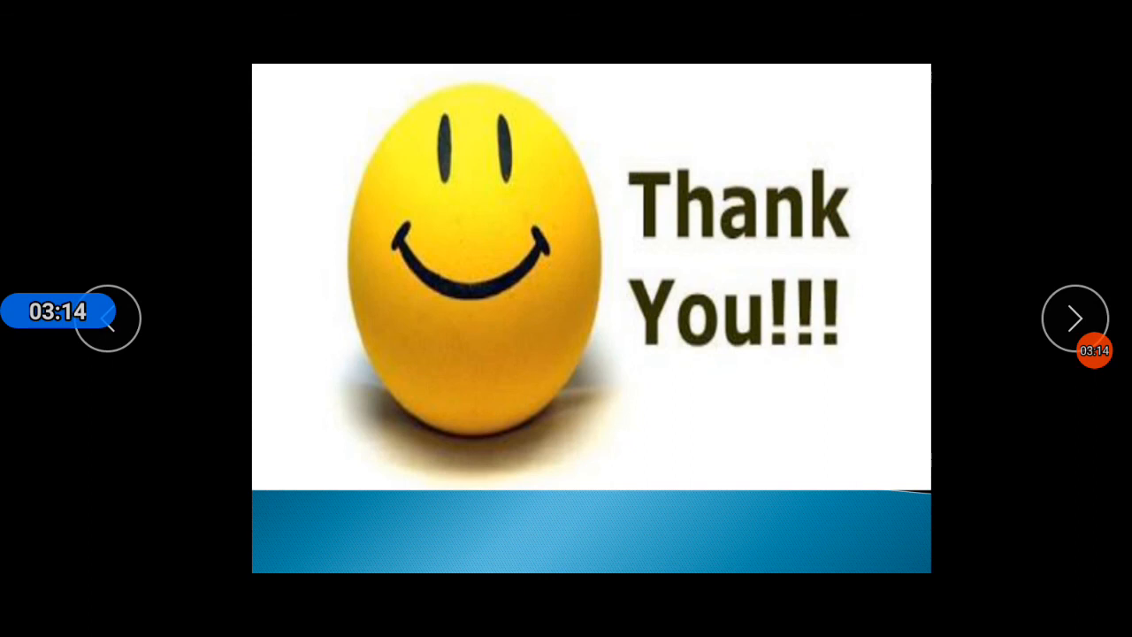